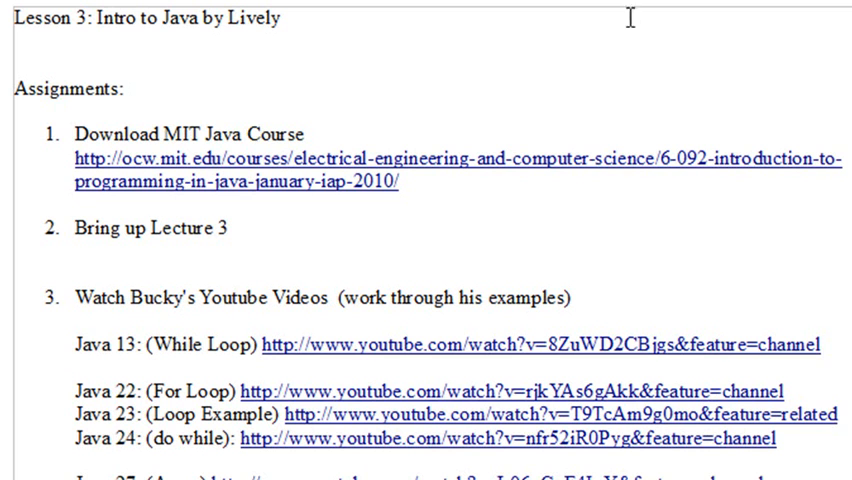
Step: Scroll the 6.092 Lecture Notes page down to the seven-lecture table including Loops and Arrays
{"action": "scroll", "scroll_direction": "down", "scroll_amount": 3}
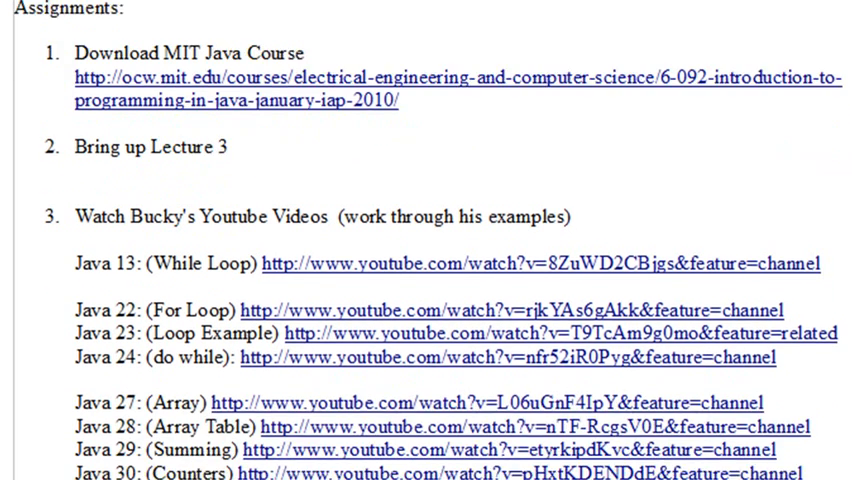
{"action": "scroll", "scroll_direction": "down", "scroll_amount": 3}
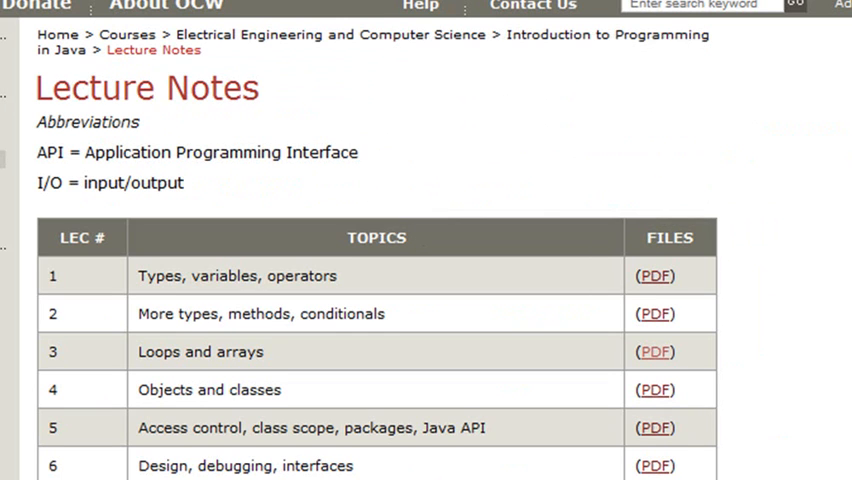
{"action": "scroll", "scroll_direction": "down", "scroll_amount": 3}
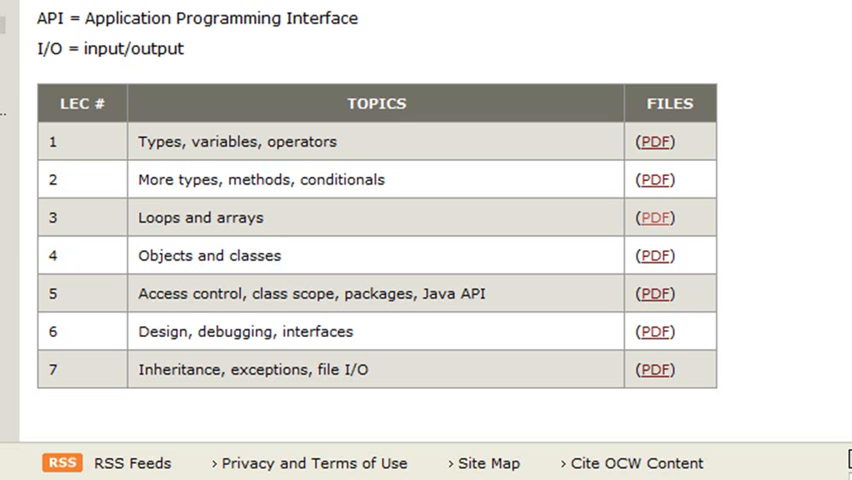
{"action": "mouse_move", "coordinate": [845, 170]}
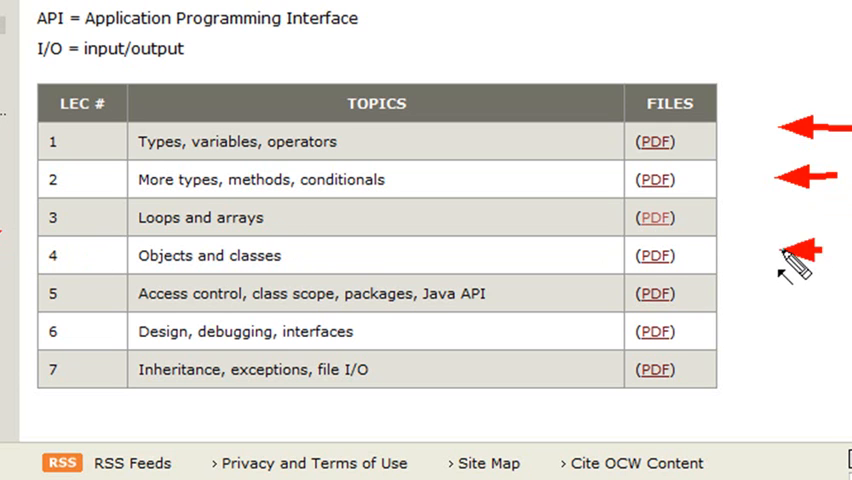
{"action": "mouse_move", "coordinate": [730, 265]}
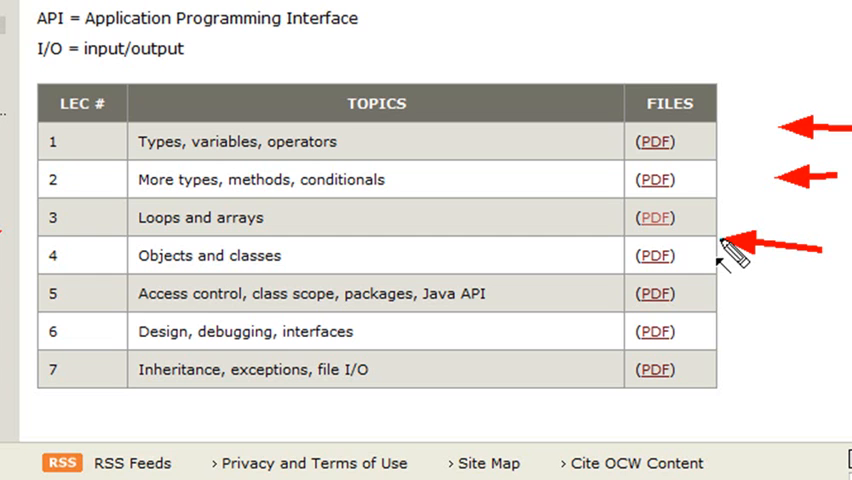
{"action": "mouse_move", "coordinate": [585, 325]}
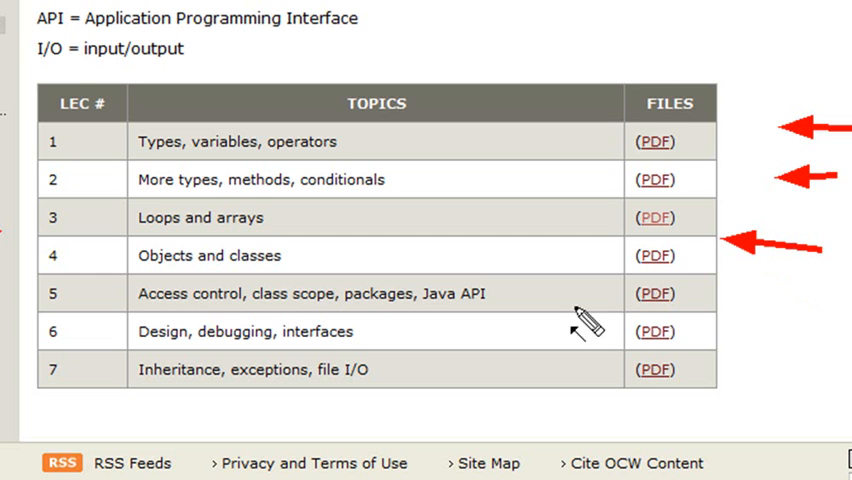
{"action": "mouse_move", "coordinate": [240, 305]}
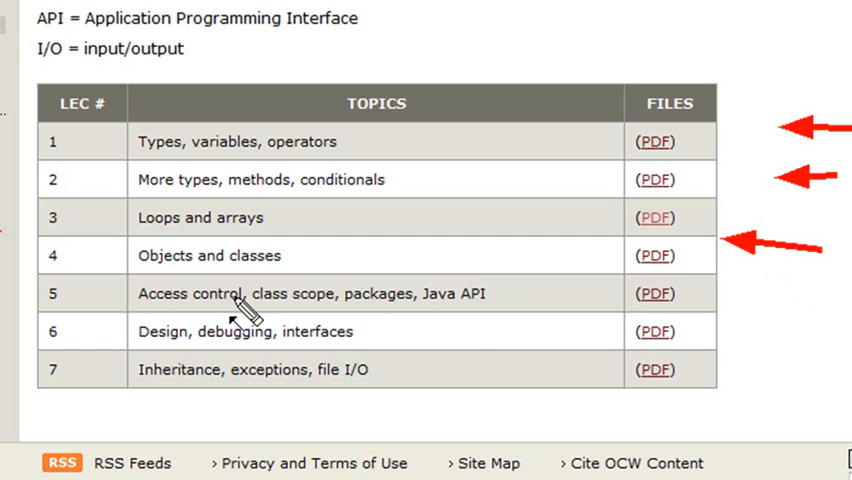
{"action": "mouse_move", "coordinate": [410, 408]}
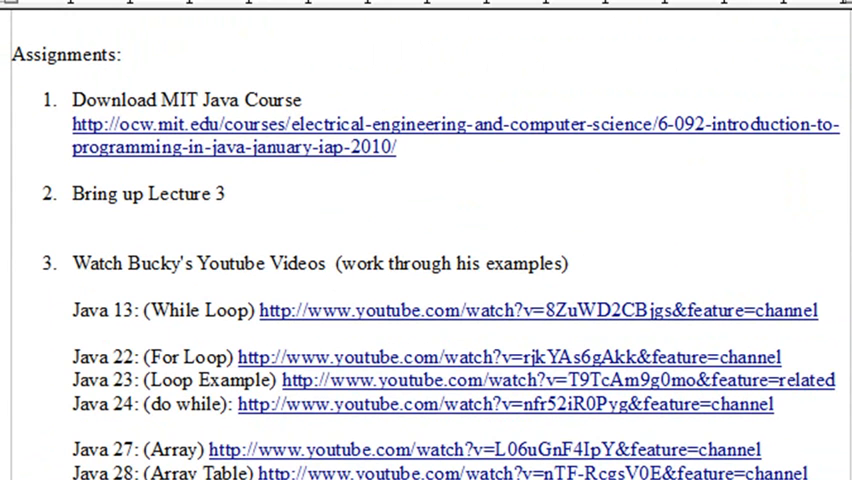
Step: Scroll past the Bucky YouTube links to item 4, the Java tutorial site, and item 5, ArrayTypes
{"action": "scroll", "scroll_direction": "down", "scroll_amount": 3}
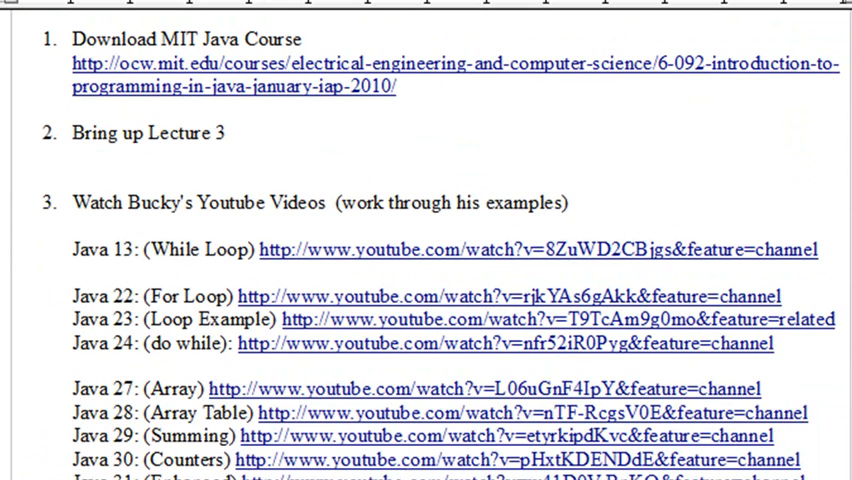
{"action": "scroll", "scroll_direction": "down", "scroll_amount": 3}
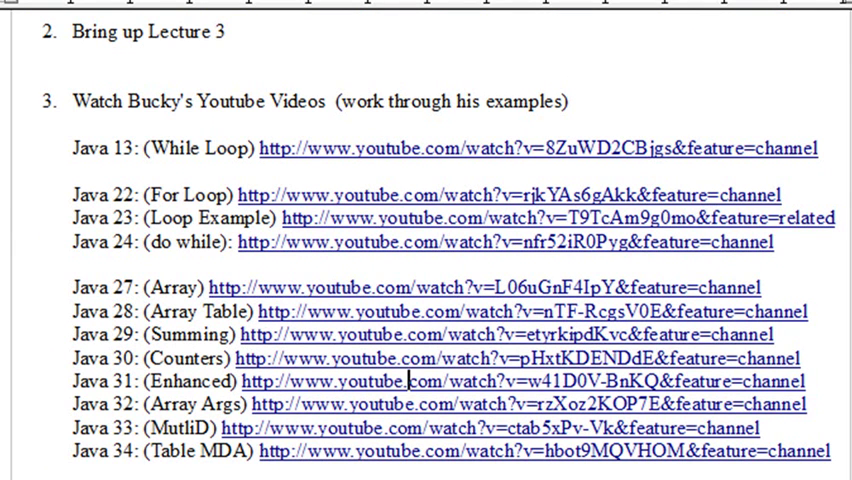
{"action": "mouse_move", "coordinate": [598, 30]}
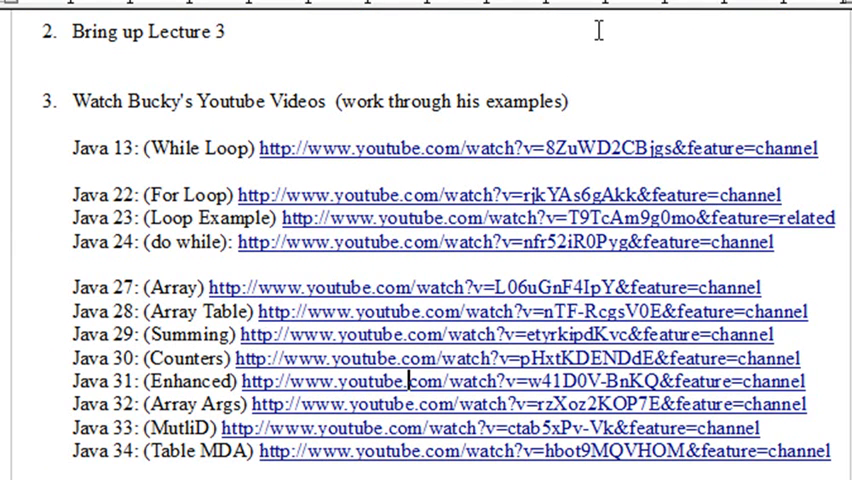
{"action": "mouse_move", "coordinate": [228, 128]}
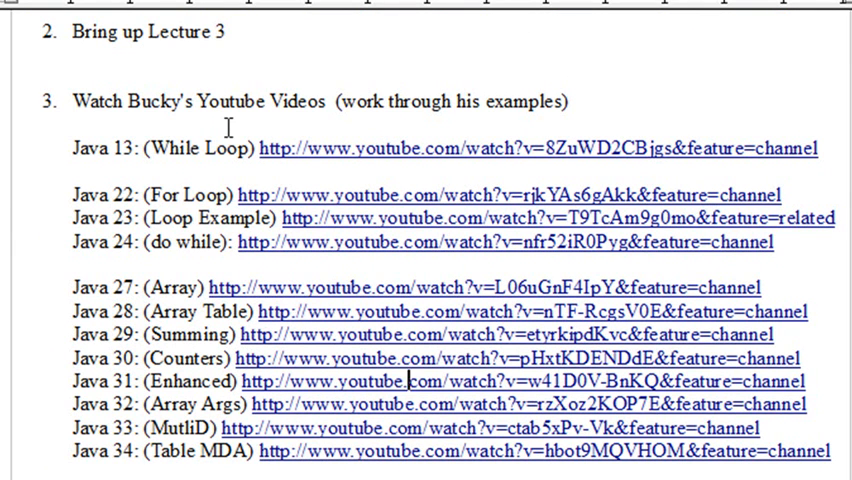
{"action": "mouse_move", "coordinate": [155, 175]}
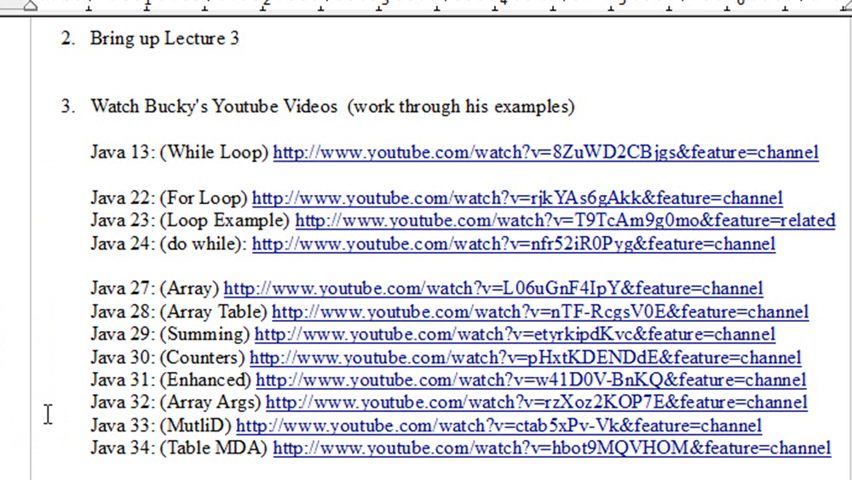
{"action": "mouse_move", "coordinate": [40, 435]}
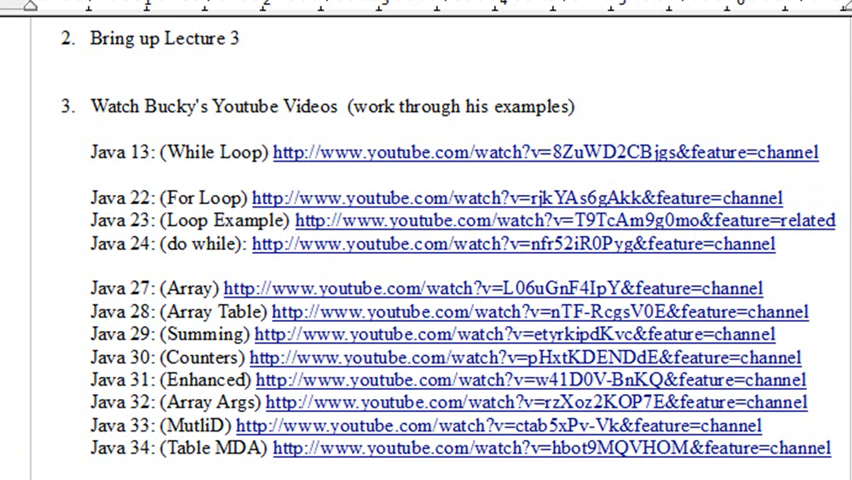
{"action": "scroll", "scroll_direction": "down", "scroll_amount": 3}
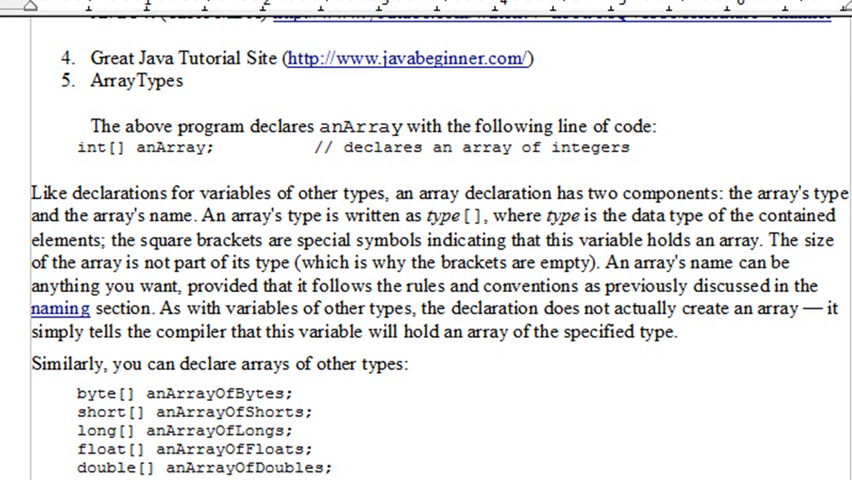
{"action": "mouse_move", "coordinate": [742, 95]}
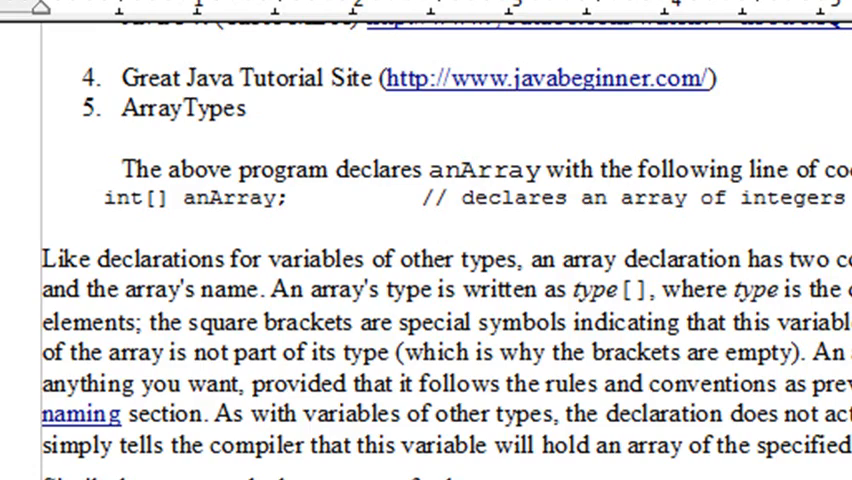
Step: Scroll through array declarations, Array Tutorial and Swing overview to item 8's Swing Tutorial link
{"action": "scroll", "scroll_direction": "down", "scroll_amount": 3}
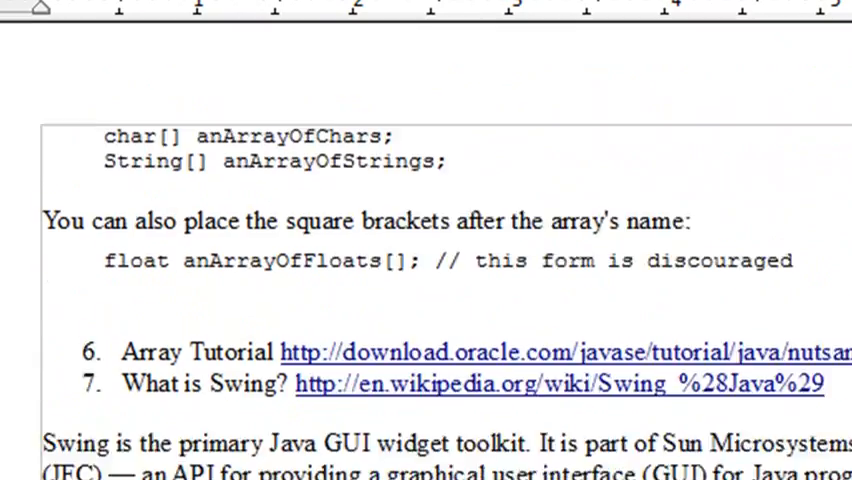
{"action": "scroll", "scroll_direction": "down", "scroll_amount": 3}
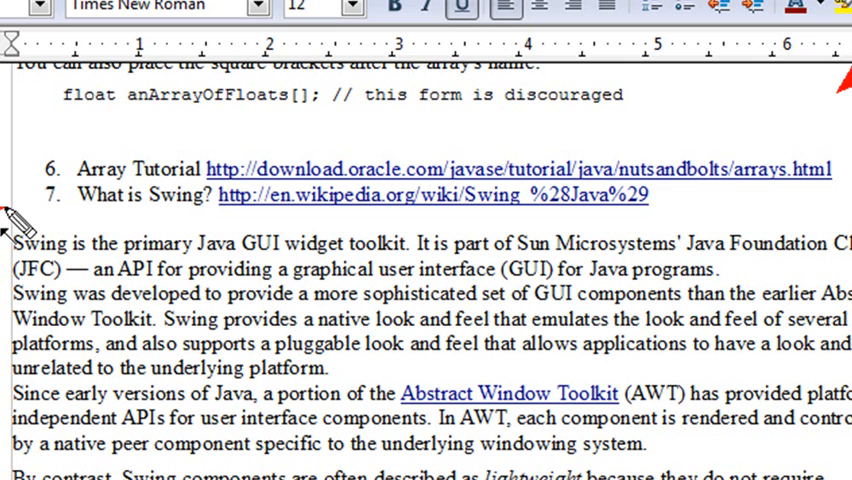
{"action": "mouse_move", "coordinate": [413, 92]}
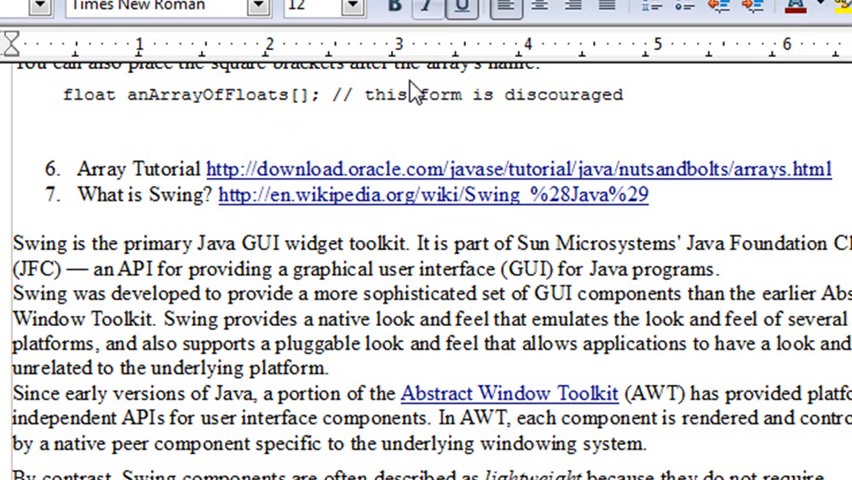
{"action": "scroll", "scroll_direction": "down", "scroll_amount": 3}
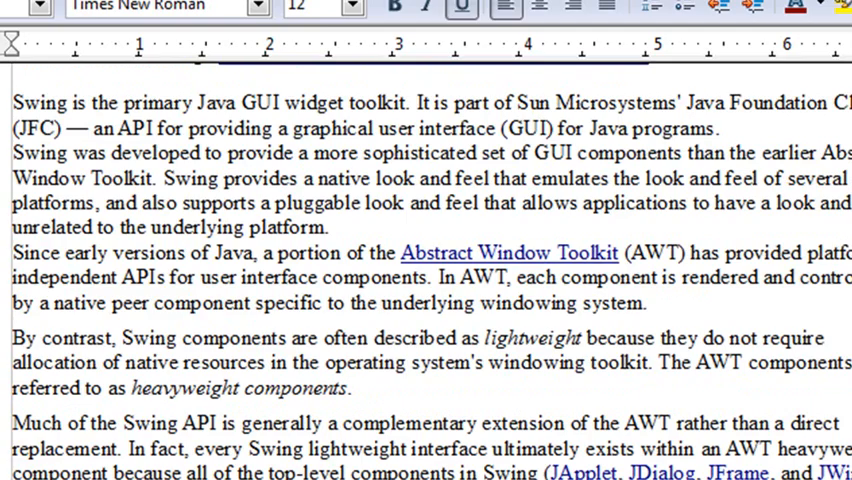
{"action": "scroll", "scroll_direction": "down", "scroll_amount": 3}
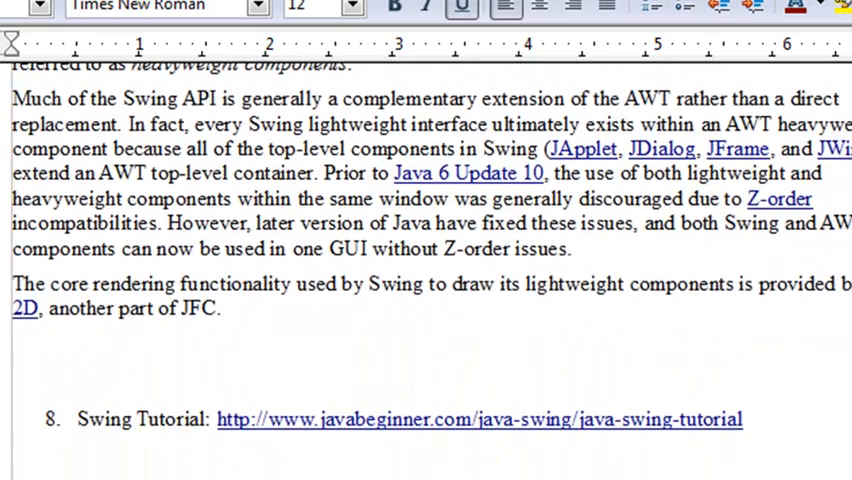
{"action": "scroll", "scroll_direction": "down", "scroll_amount": 3}
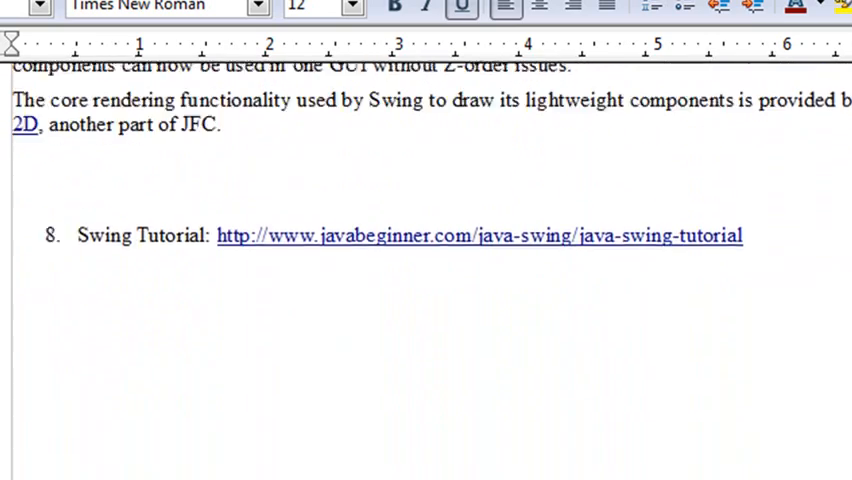
{"action": "scroll", "scroll_direction": "down", "scroll_amount": 3}
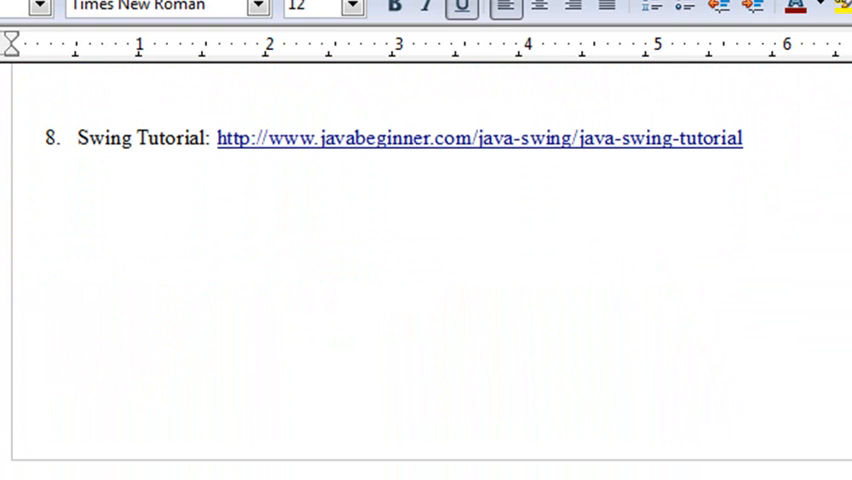
Step: Scroll to items 9–10, Tic Tac Toe and lesson code, and the MIT reference links
{"action": "scroll", "scroll_direction": "down", "scroll_amount": 3}
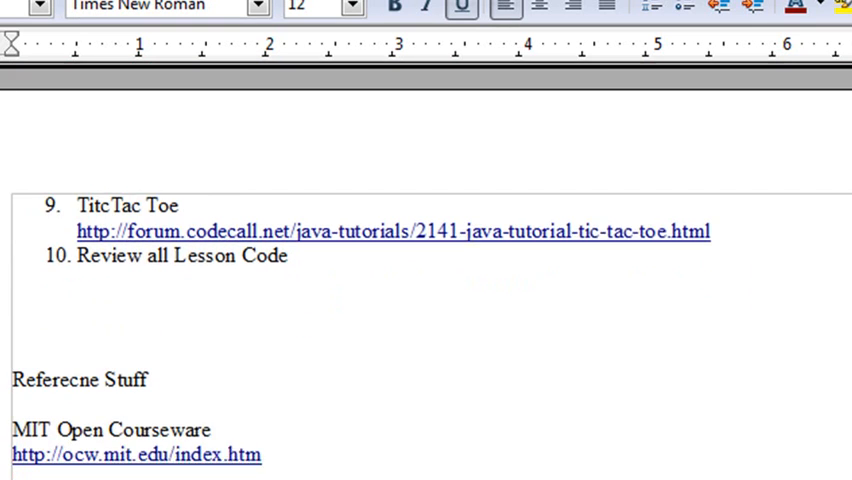
{"action": "scroll", "scroll_direction": "down", "scroll_amount": 3}
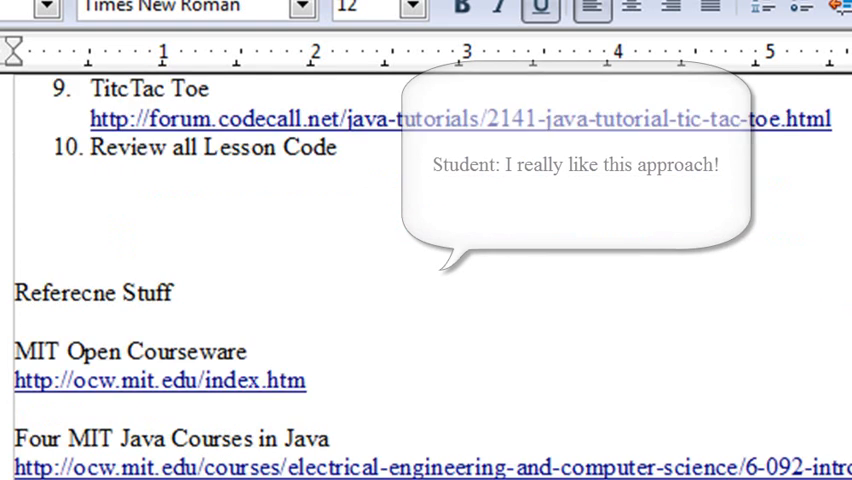
{"action": "scroll", "scroll_direction": "up", "scroll_amount": 3}
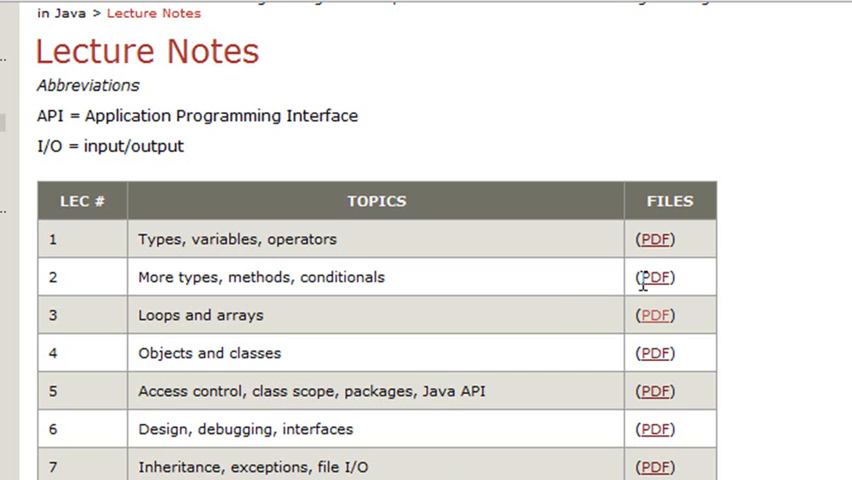
Step: Open the Lecture 3 Loops and Arrays PDF in Adobe Reader
{"action": "left_click", "coordinate": [653, 314]}
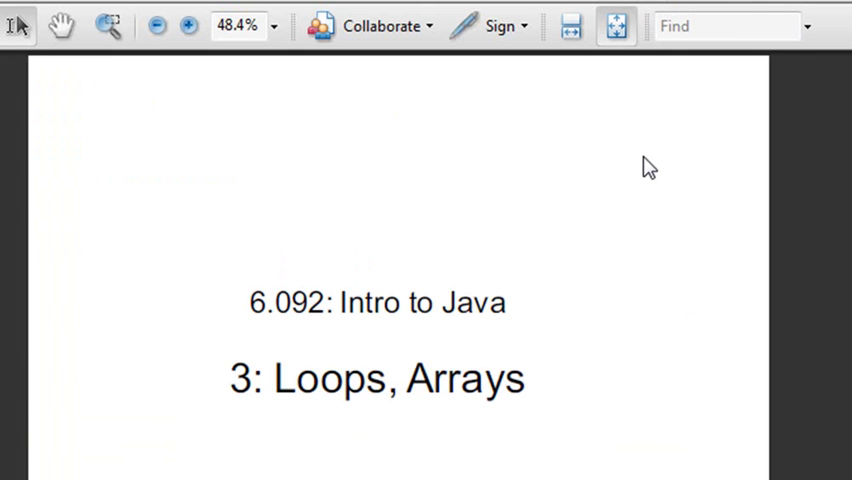